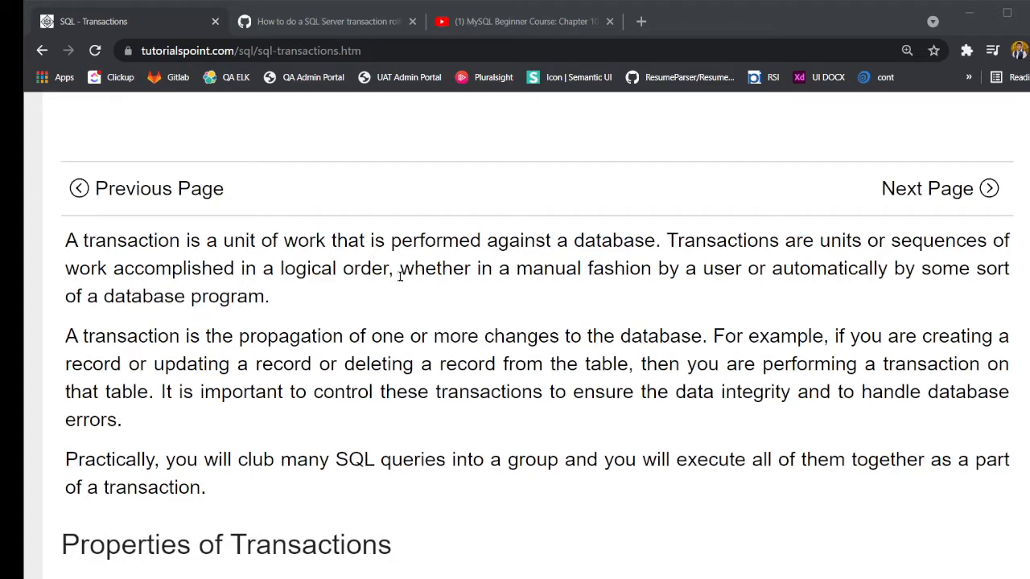
mouse_move(802, 264)
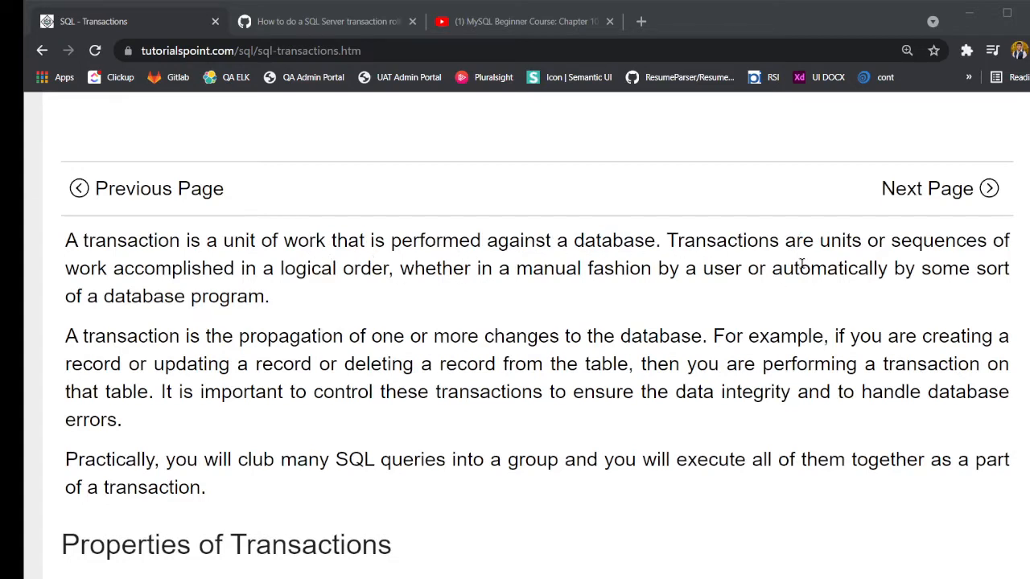
mouse_move(261, 286)
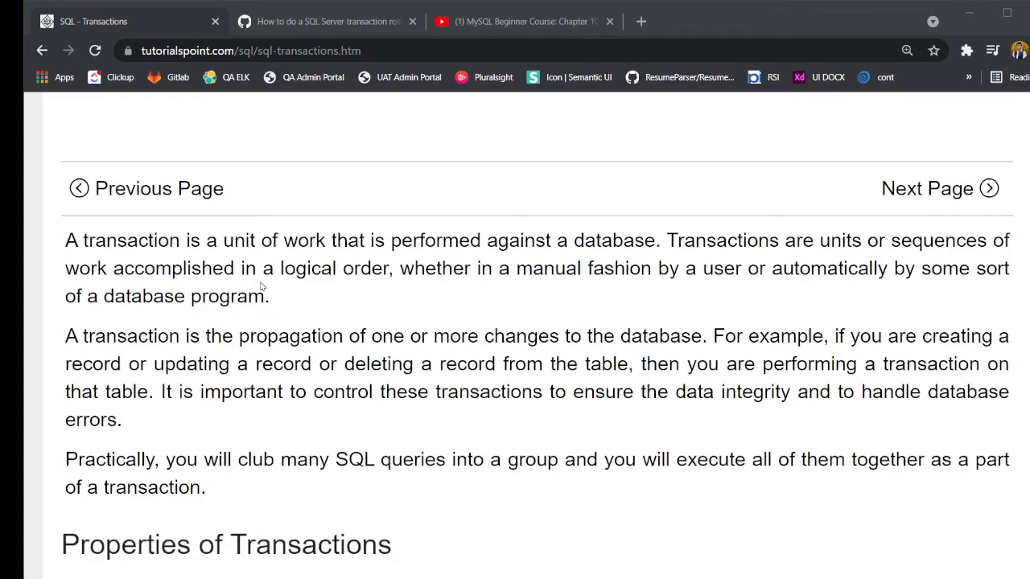
mouse_move(512, 269)
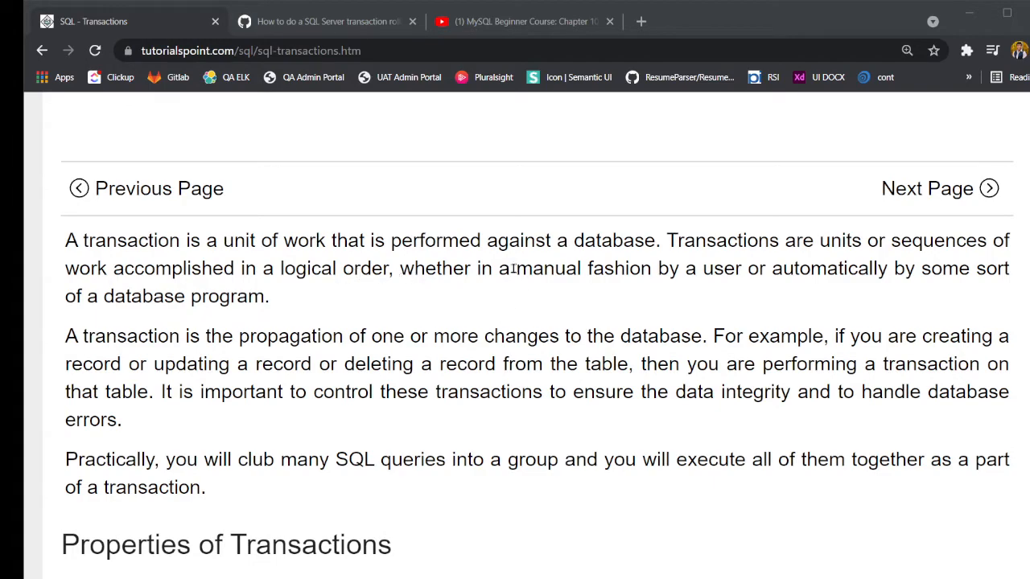
mouse_move(981, 263)
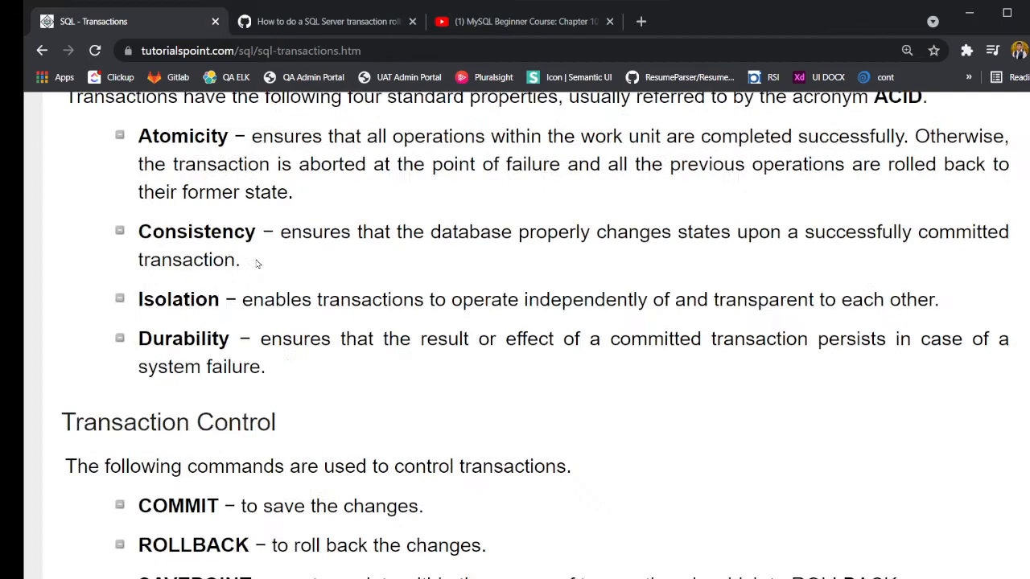
Scroll the SQL Transactions page down to the Transaction Control commands COMMIT, ROLLBACK, SAVEPOINT and SET TRANSACTION
scroll("down", 3)
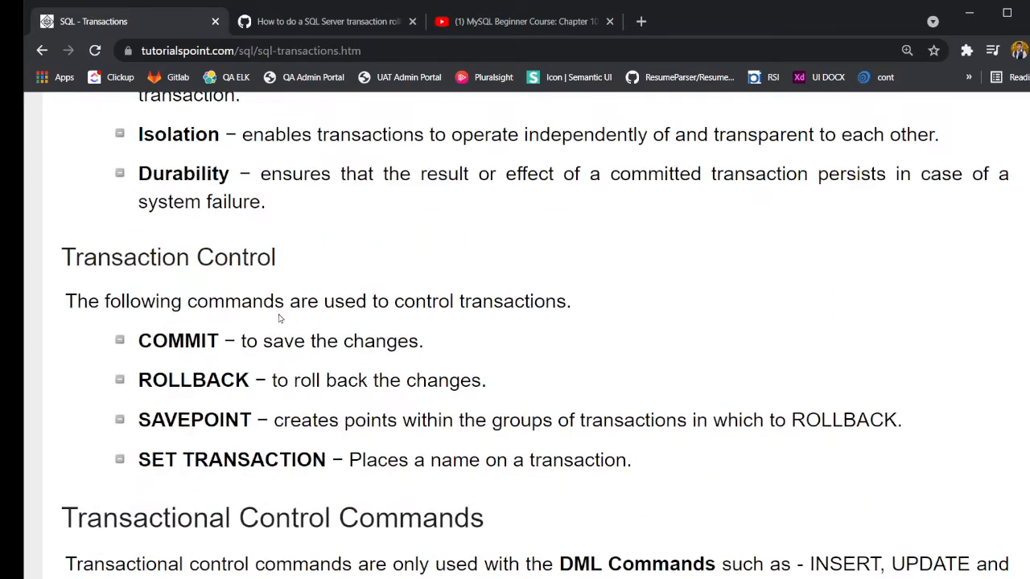
mouse_move(461, 308)
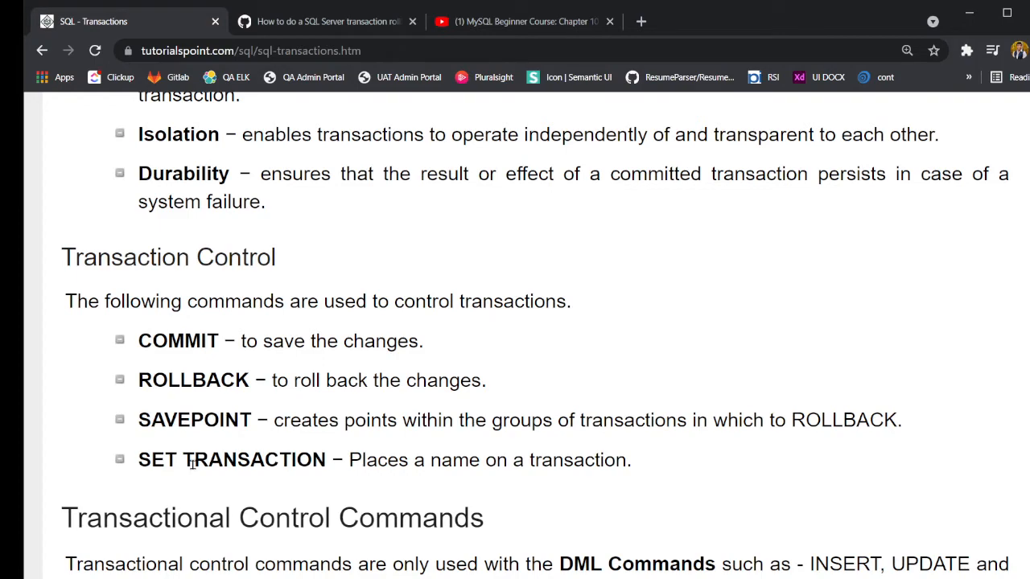
Leave the tutorialspoint article for PyCharm's views.py showing the SqlConnection class
left_click(322, 21)
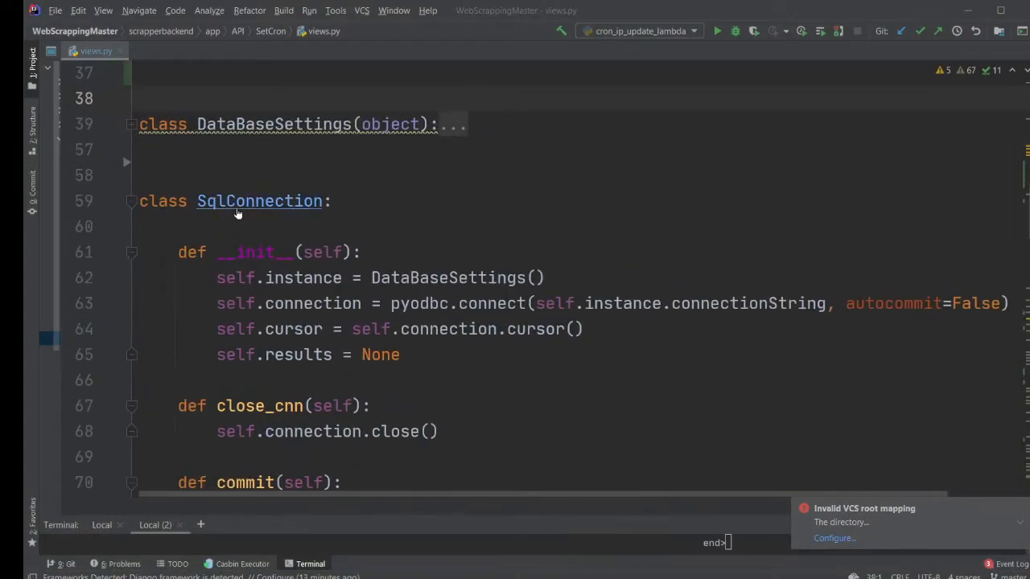
Fold close_cnn, move to post() and start an empty line at the top of its try block
double_click(259, 200)
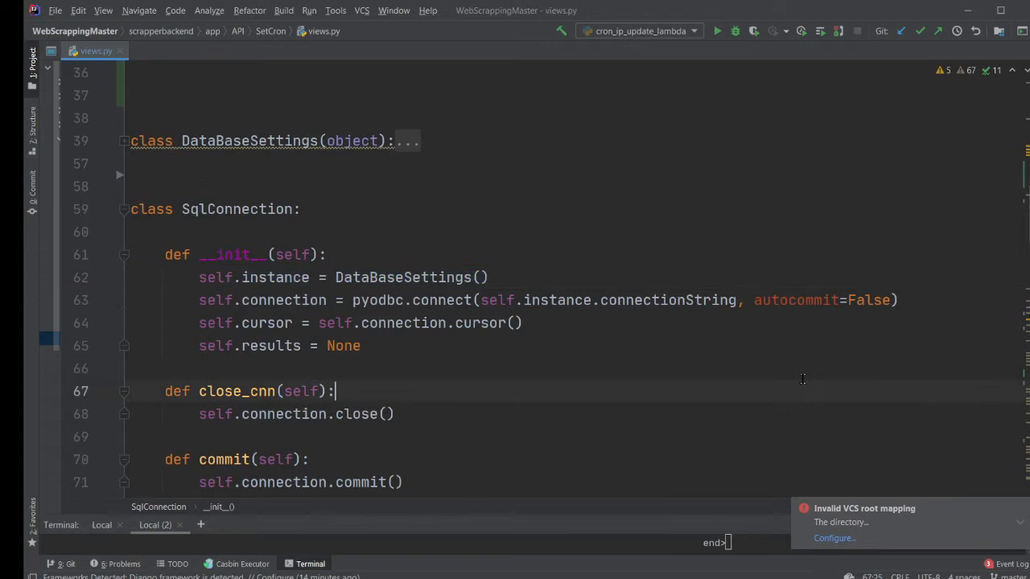
double_click(795, 301)
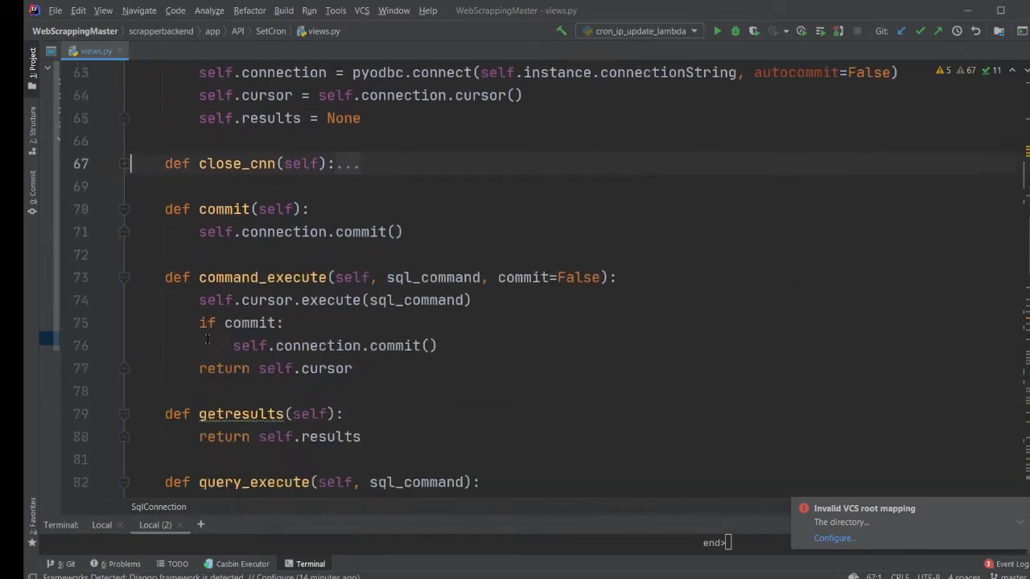
scroll("down", 3)
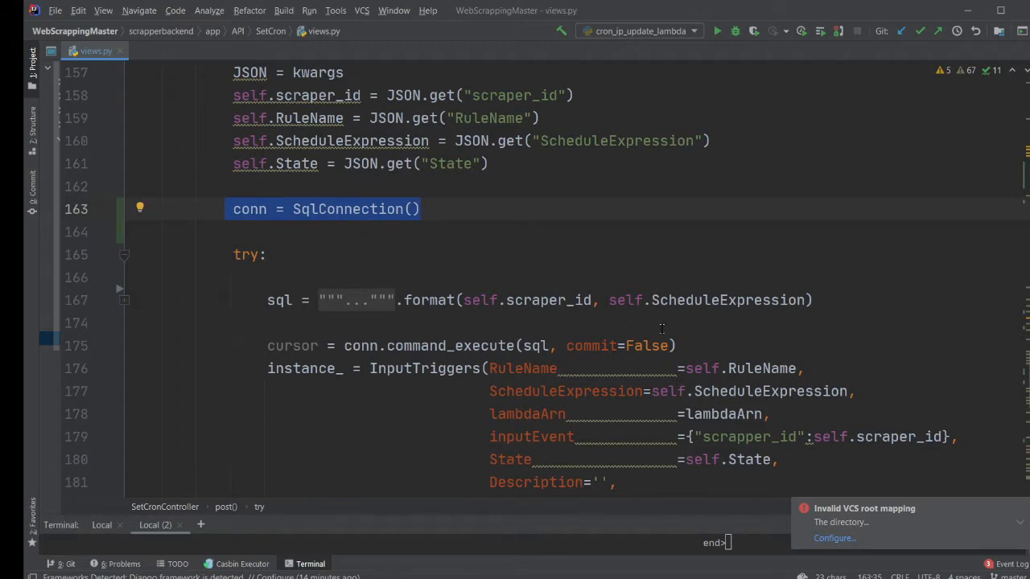
mouse_move(892, 304)
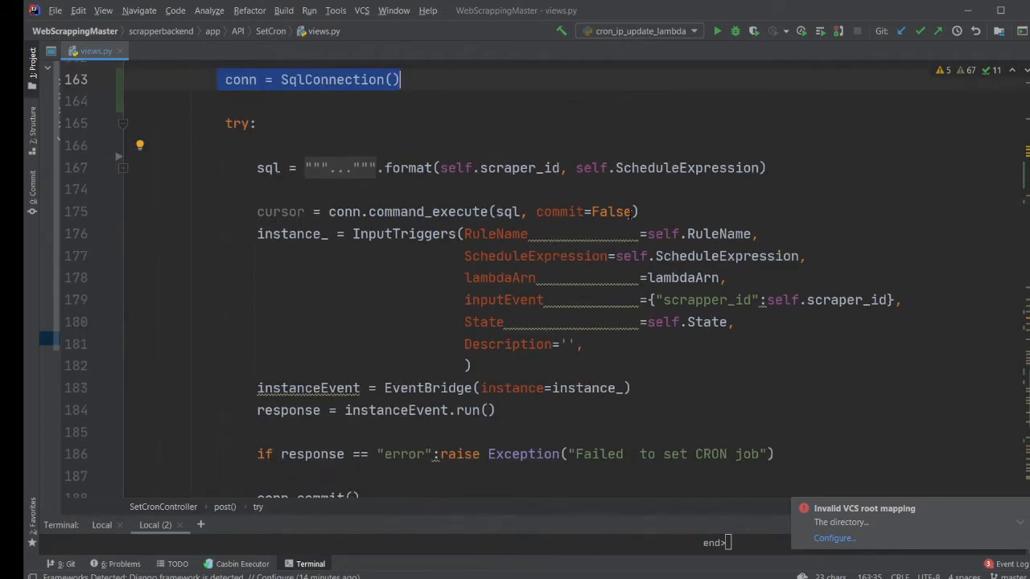
left_click(640, 213)
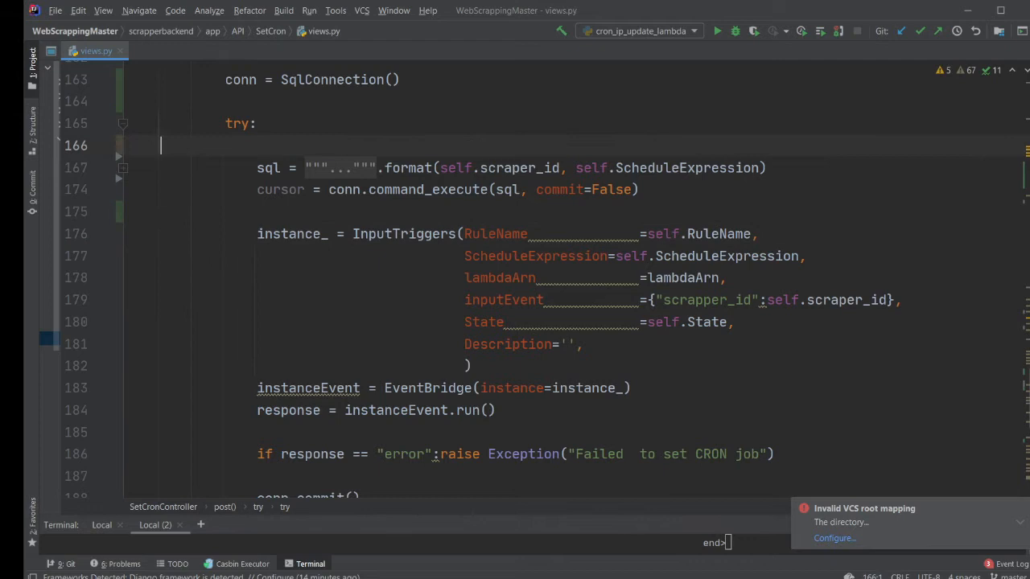
Write docstrings 'Step 1 execute or update things on database' and 'step 2 create event bridge based on cron'
type("\"\"\"\"\"\"")
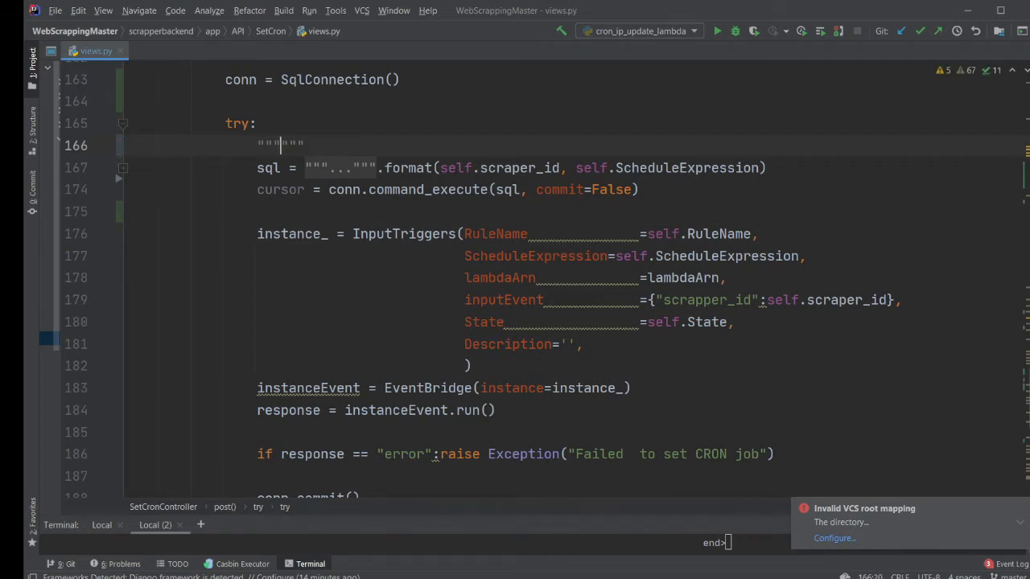
type("Step 1")
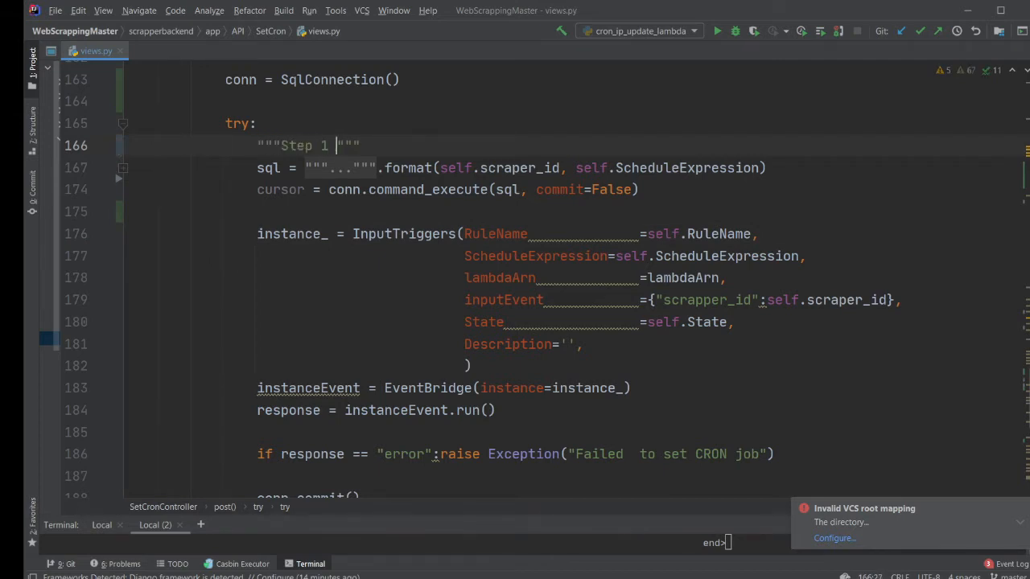
type("execute q")
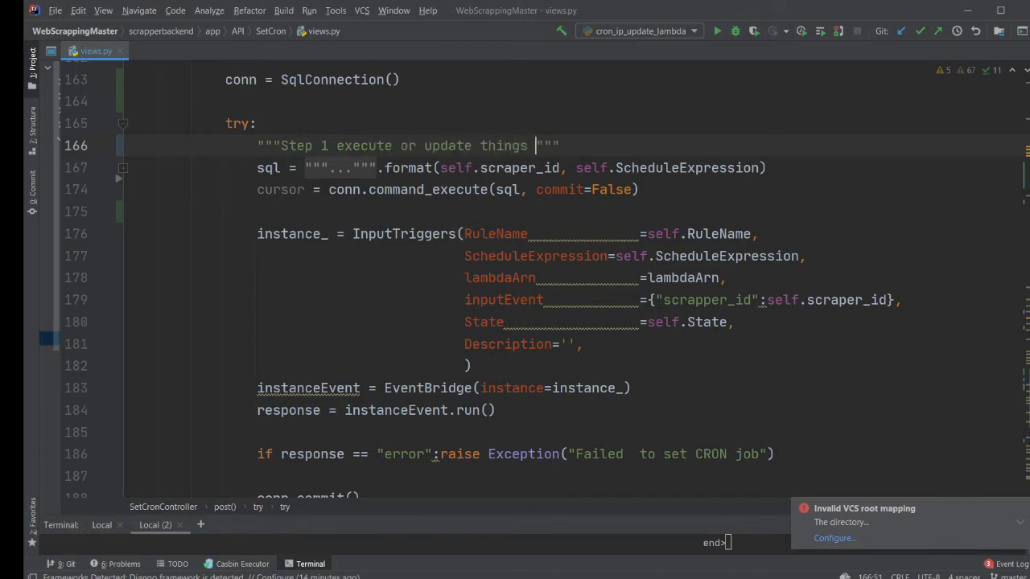
type("on database")
type("\"\"\"step 2 some \"\"")
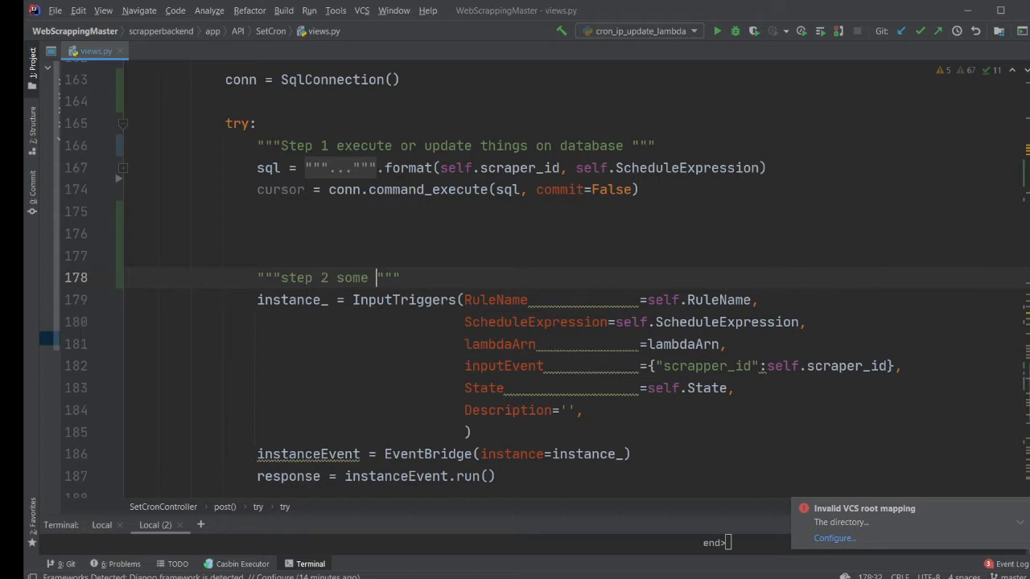
type("create event bridge based on cron")
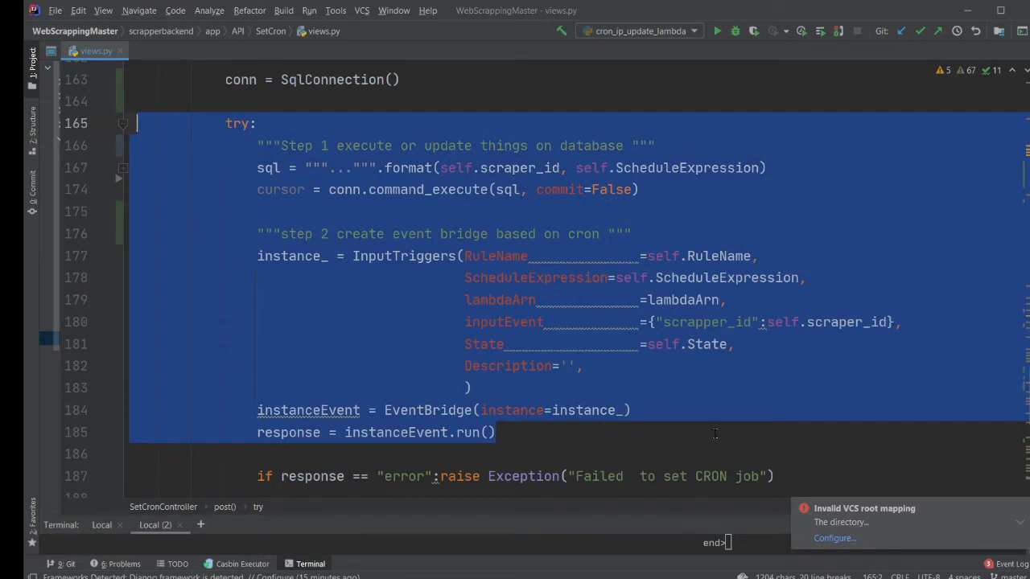
Review the step 2 code through the response error check down to conn.commit()
scroll("down", 3)
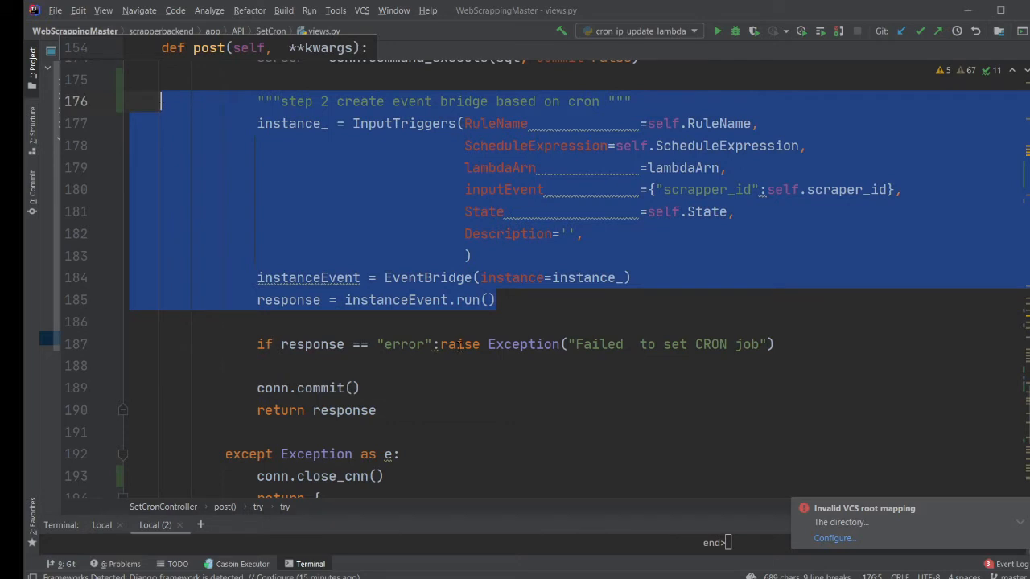
left_click(463, 322)
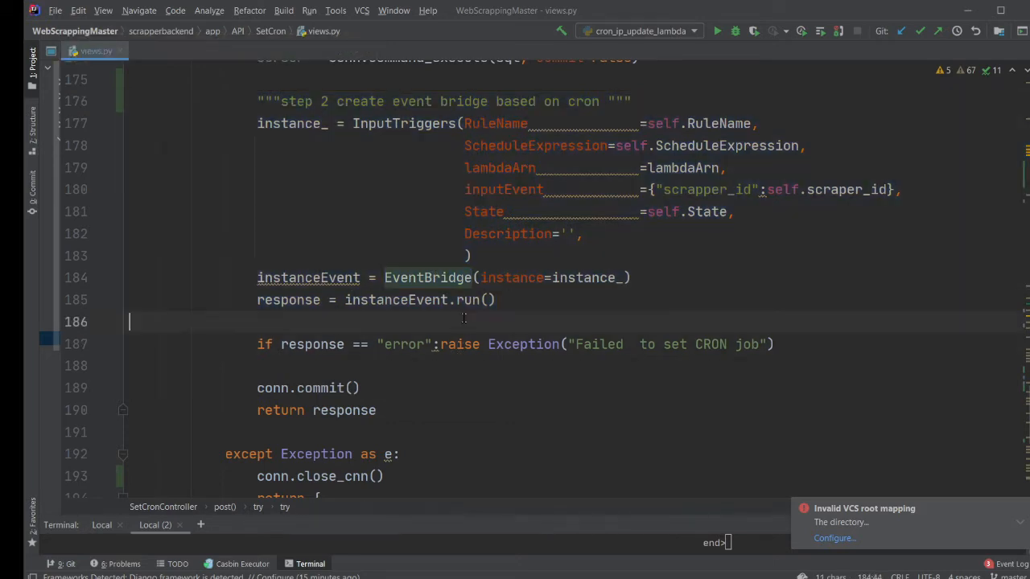
double_click(313, 344)
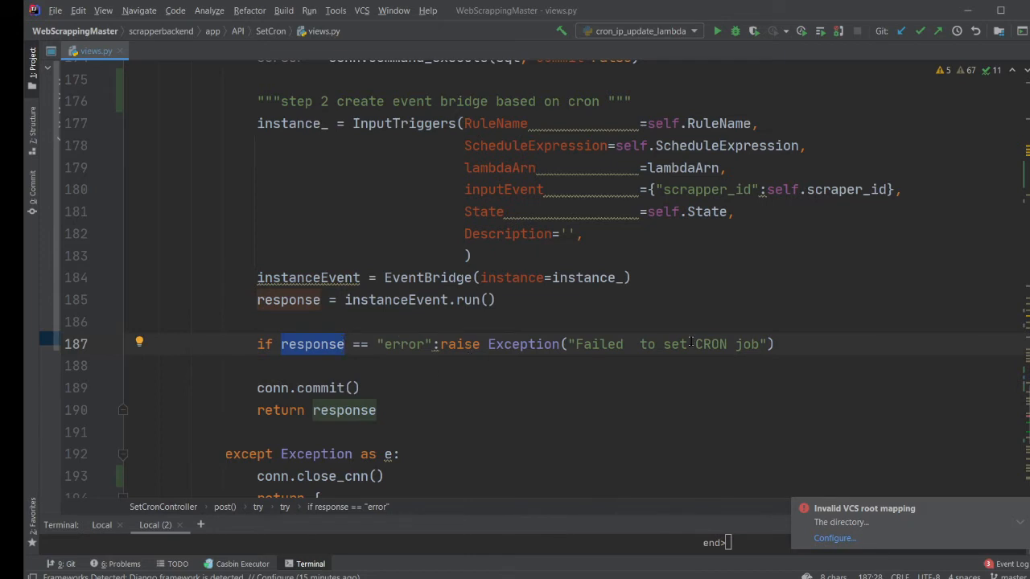
scroll("down", 3)
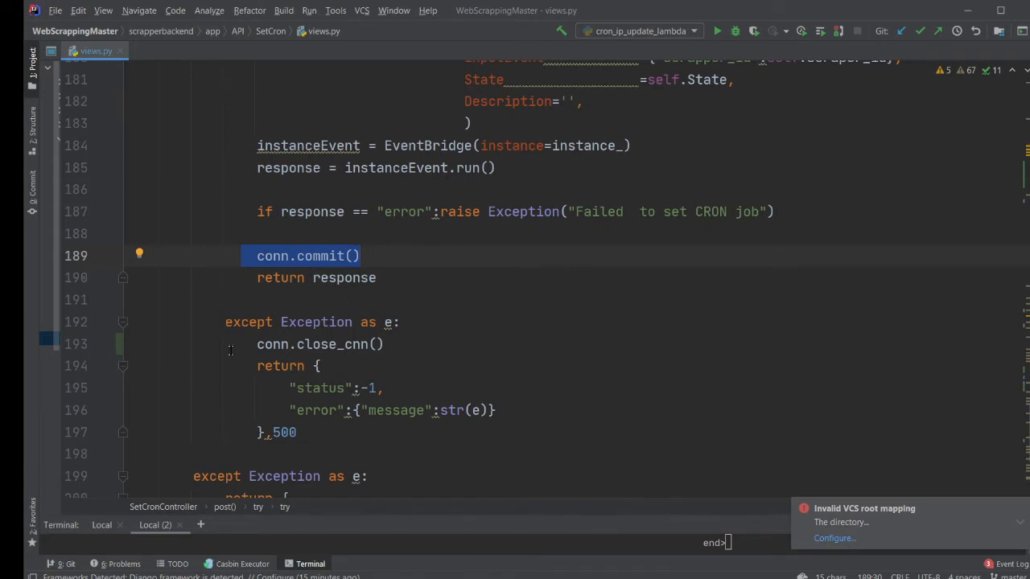
mouse_move(284, 357)
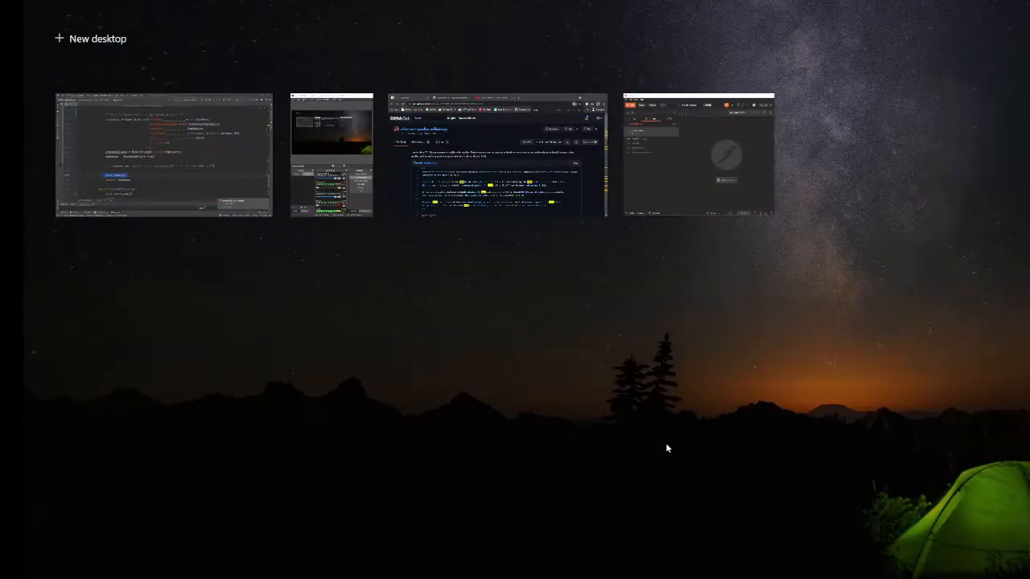
Show the pyodbc_rollback.py gist's __main__ block, selecting the SqlConnection call with its connection string
left_click(497, 154)
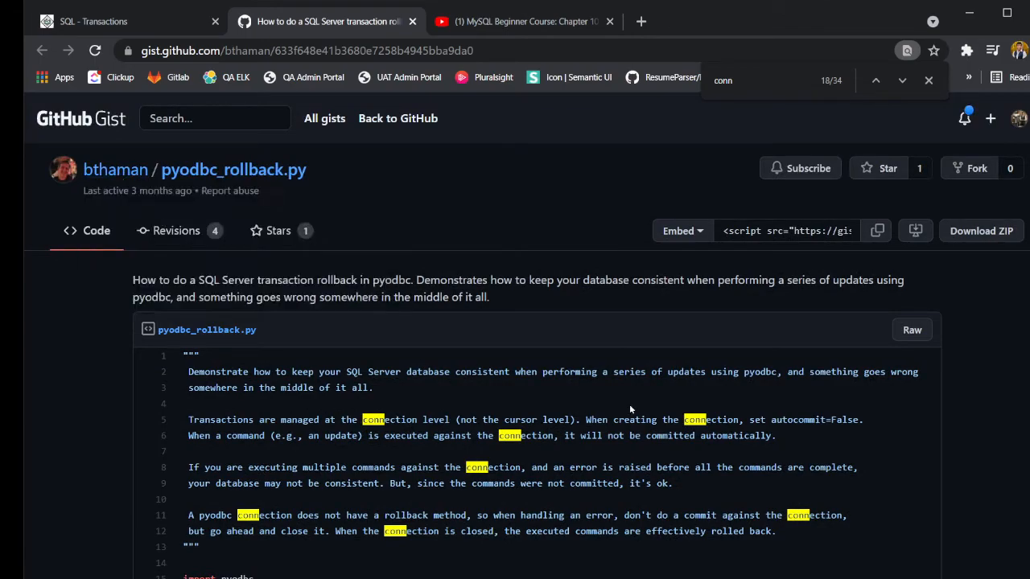
scroll("down", 3)
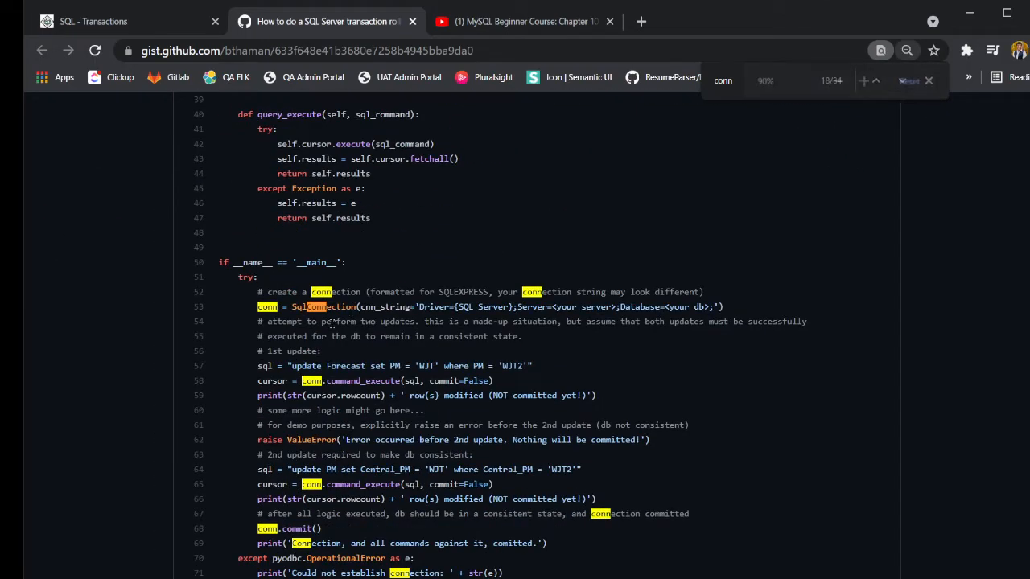
scroll("down", 3)
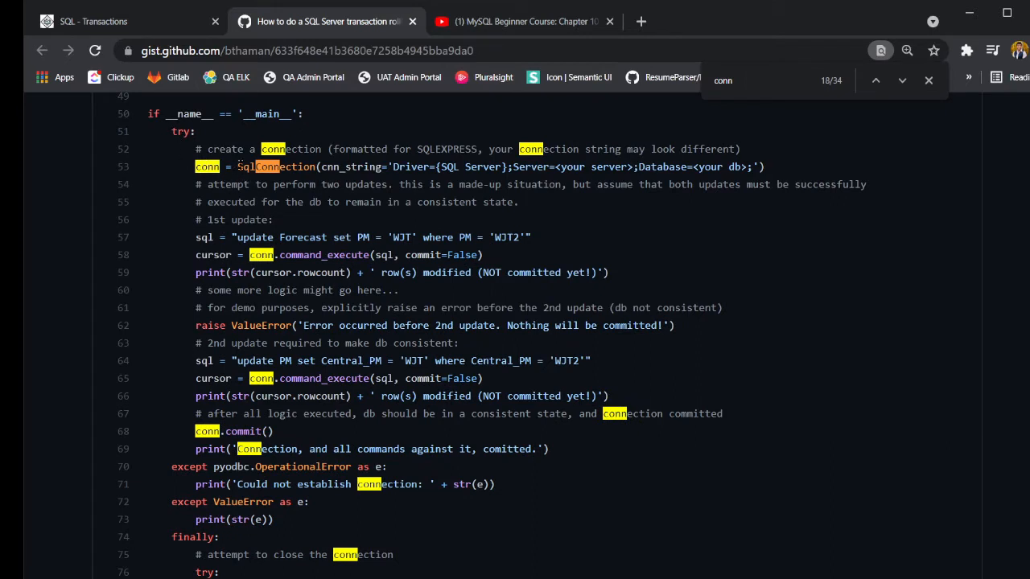
left_click_drag(237, 166, 417, 166)
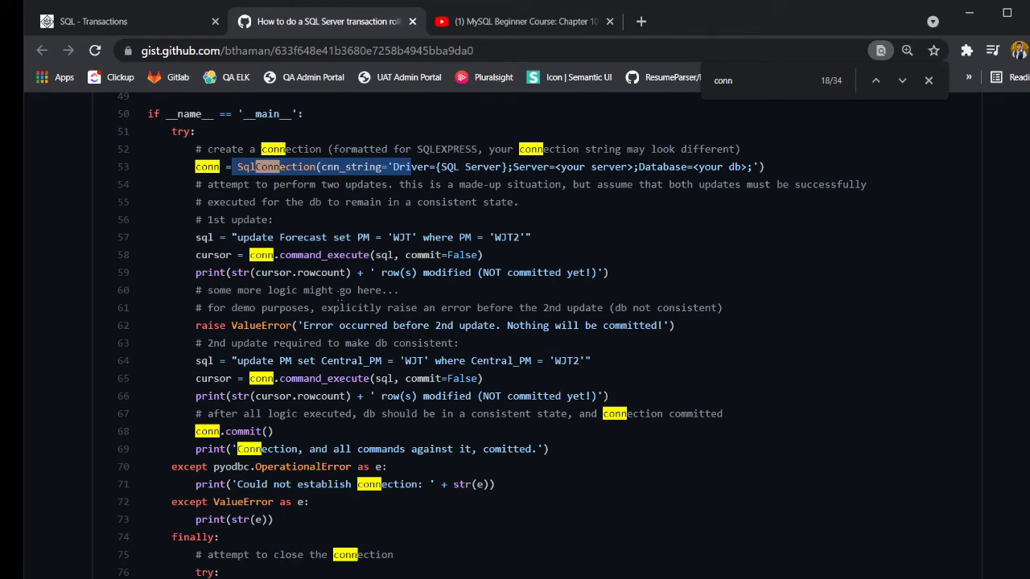
scroll("down", 3)
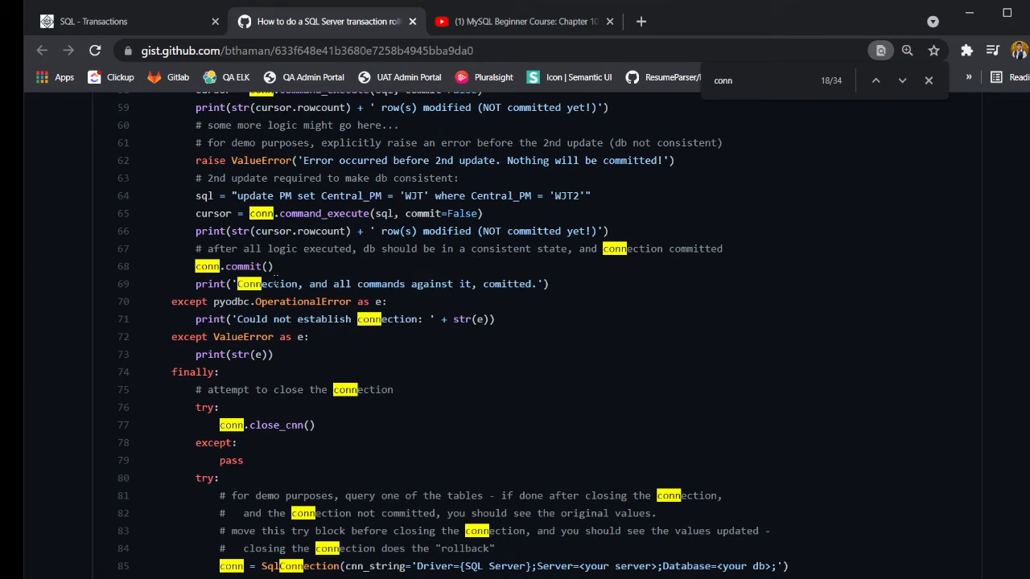